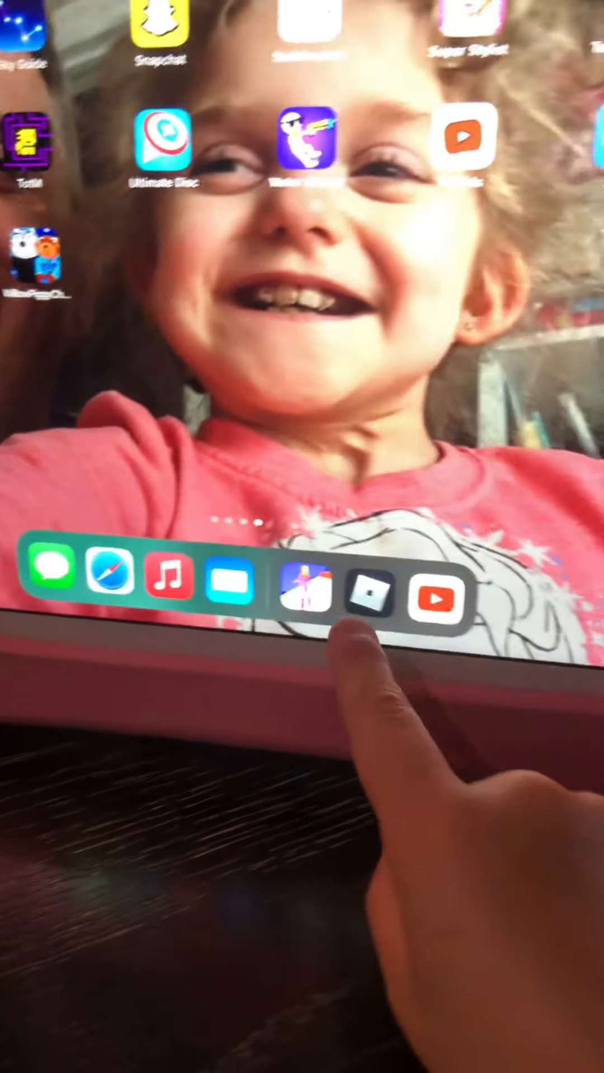
Launch Roblox from the iPad dock
click(368, 597)
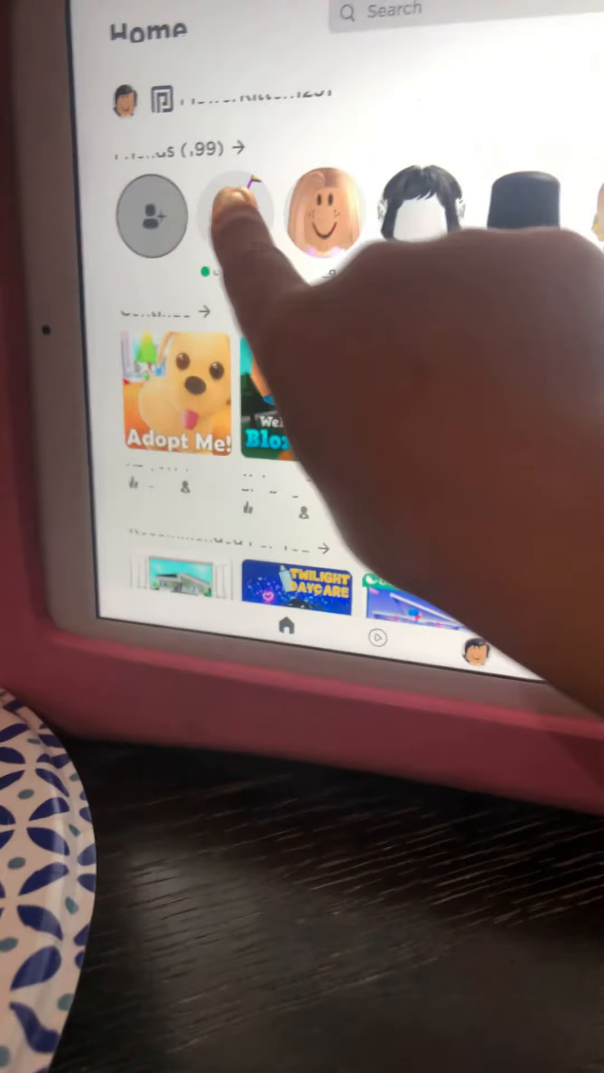
Tap the online friend's avatar in the Home Friends row to see their Brookhaven join option
click(232, 219)
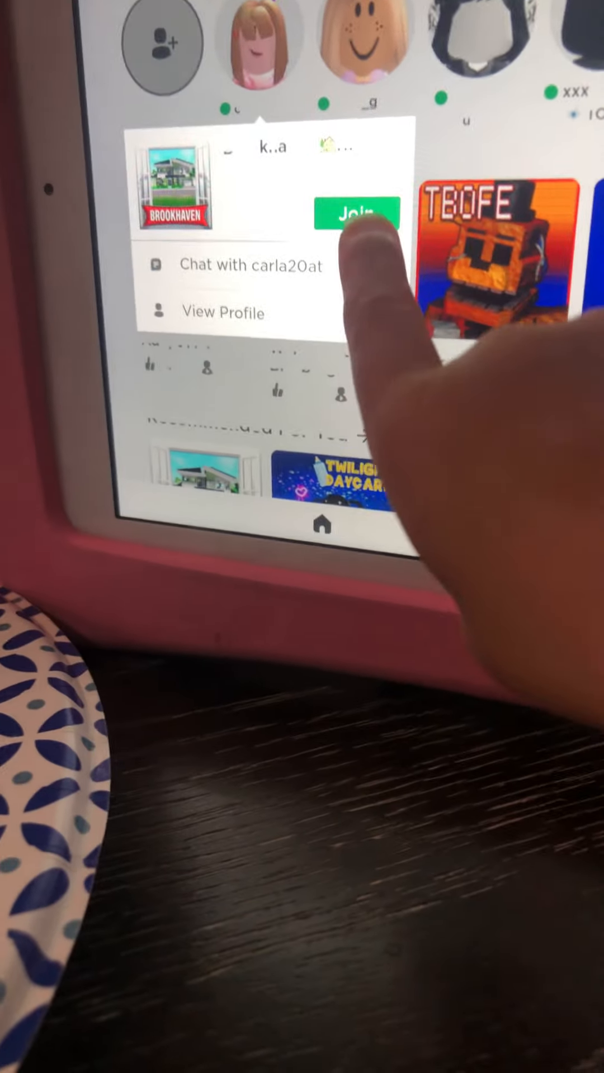